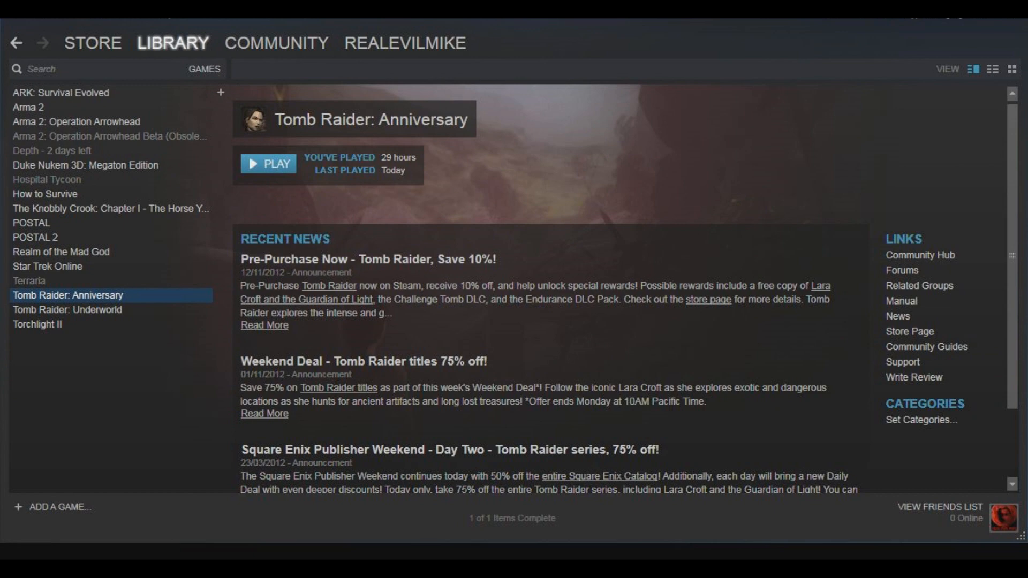
# - Browse to Tomb Raider: Anniversary's local install folder via its Steam properties
pyautogui.rightClick(73, 296)
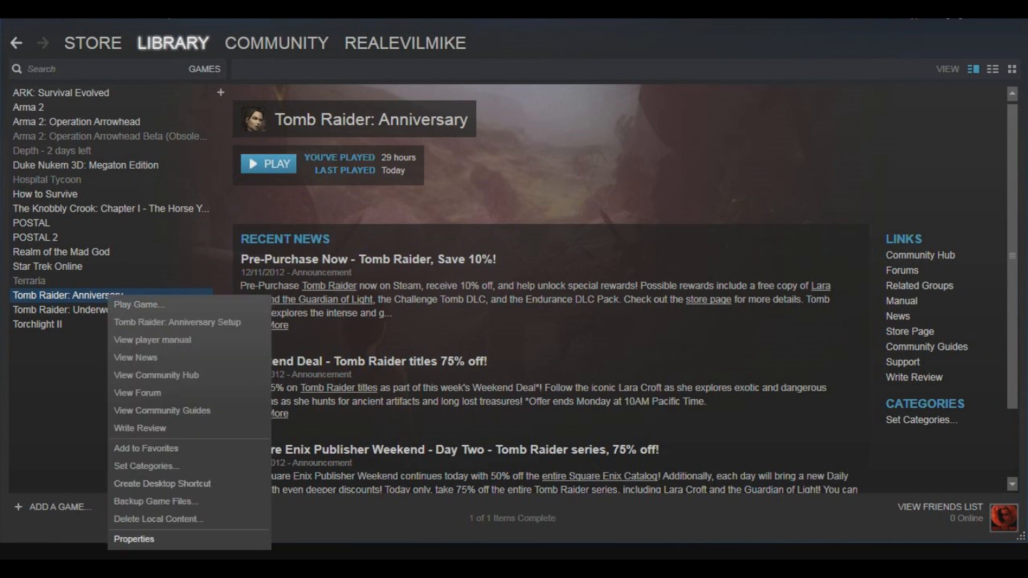
pyautogui.click(134, 539)
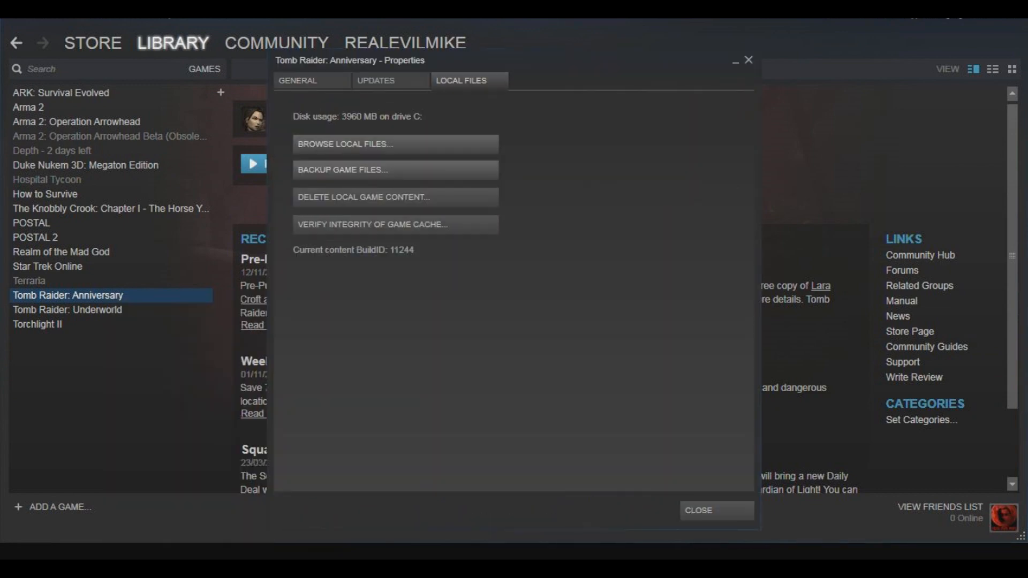
pyautogui.click(344, 144)
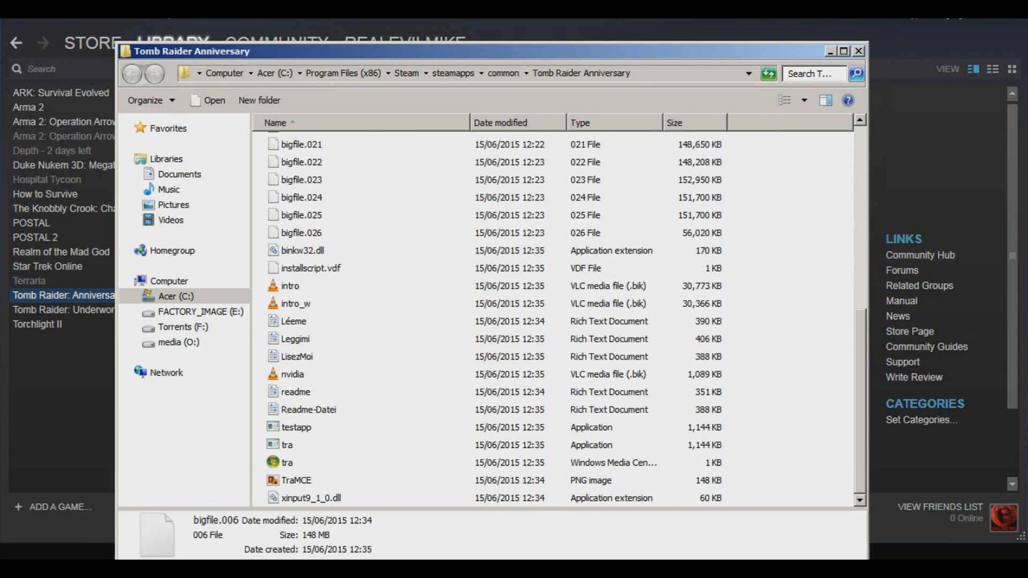
# - Rename the game's tra application in the install folder to tra 1
pyautogui.click(287, 444)
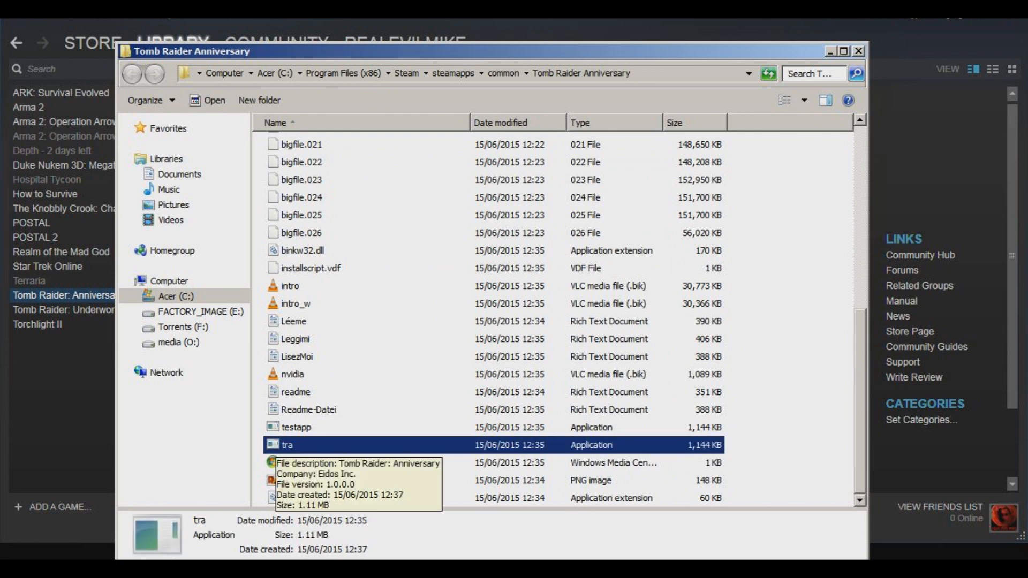
pyautogui.rightClick(287, 446)
pyautogui.write(' 1')
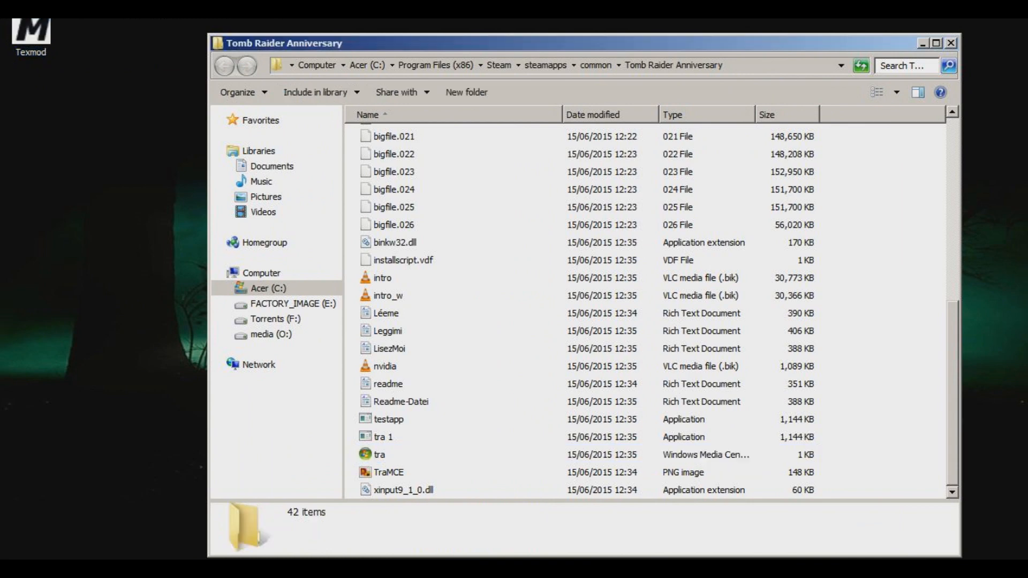
# - Rename the Texmod copy to tra and launch the game from Steam so TexMod starts
pyautogui.rightClick(389, 437)
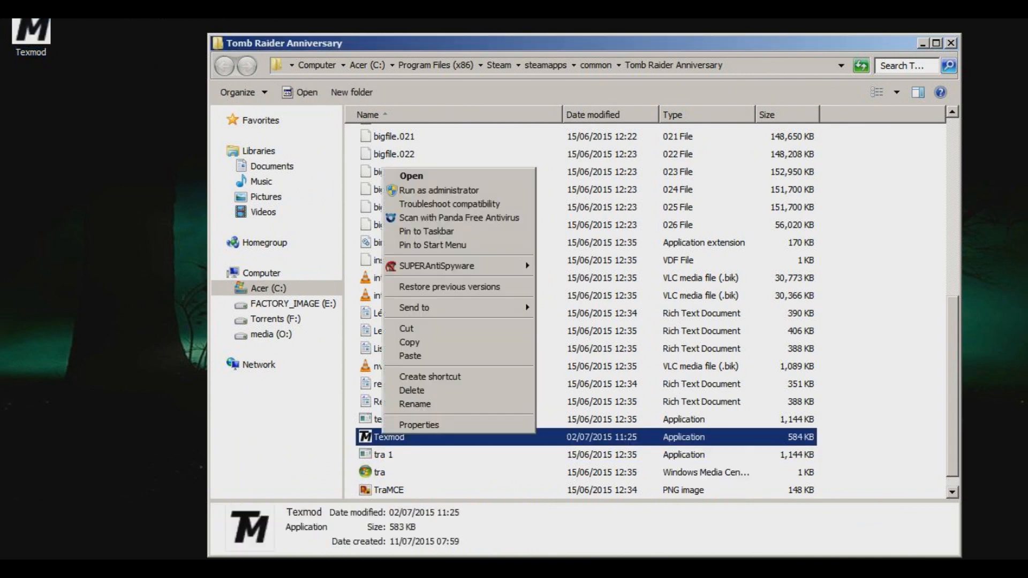
pyautogui.click(415, 404)
pyautogui.write('tra')
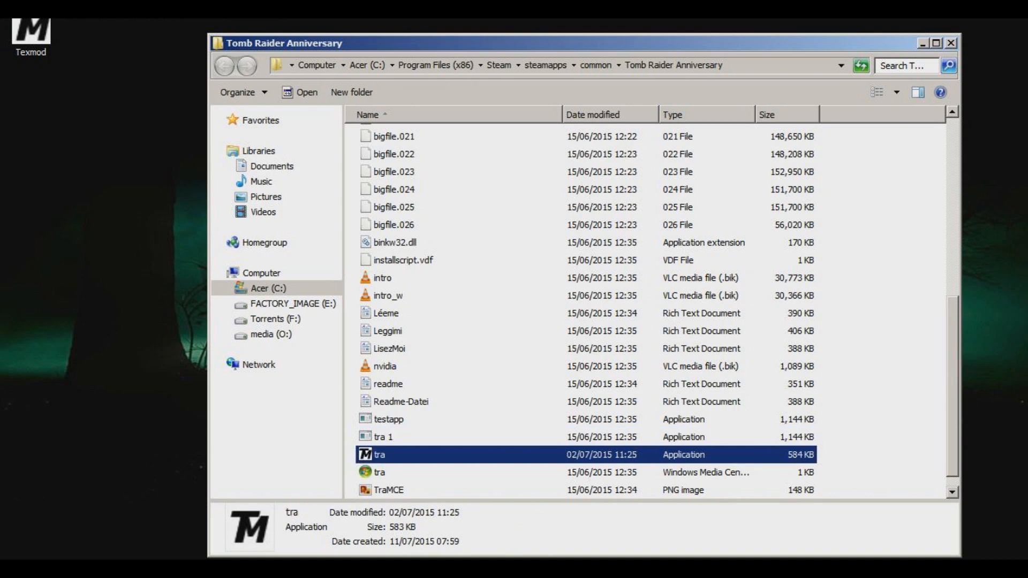
pyautogui.click(379, 472)
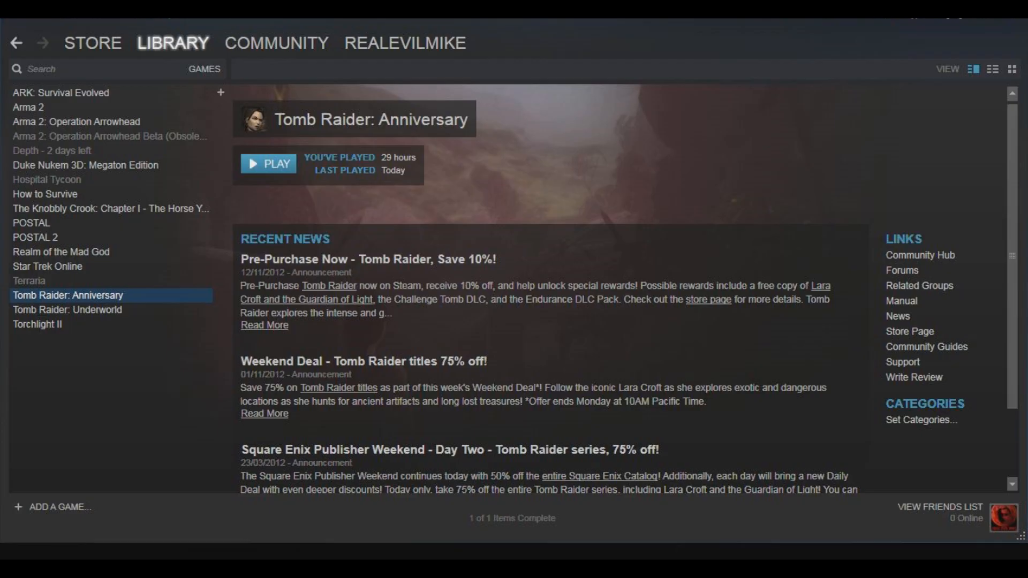
pyautogui.click(268, 163)
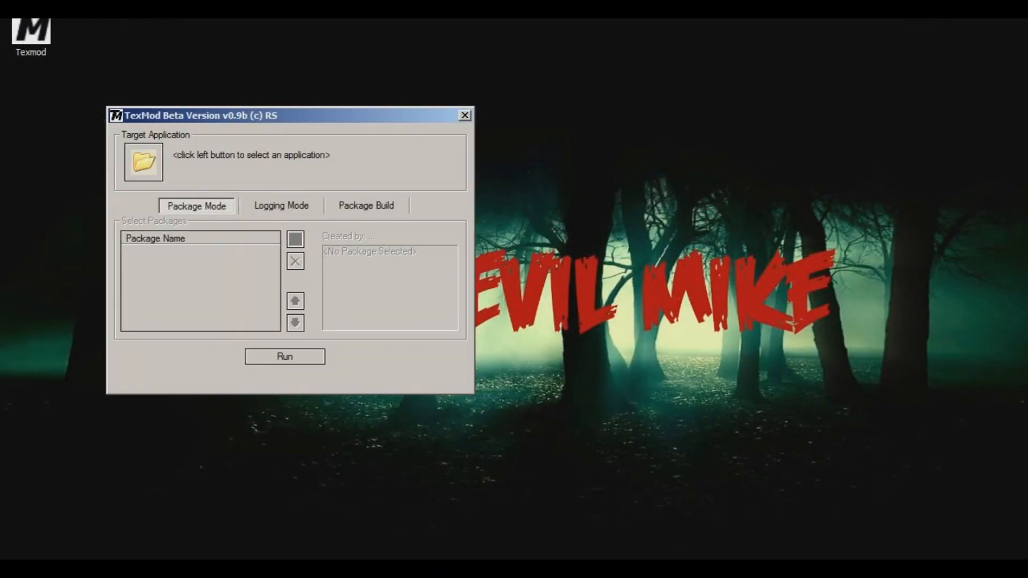
# - Select the renamed TRA 1.EXE in the install folder as TexMod's target application
pyautogui.click(142, 161)
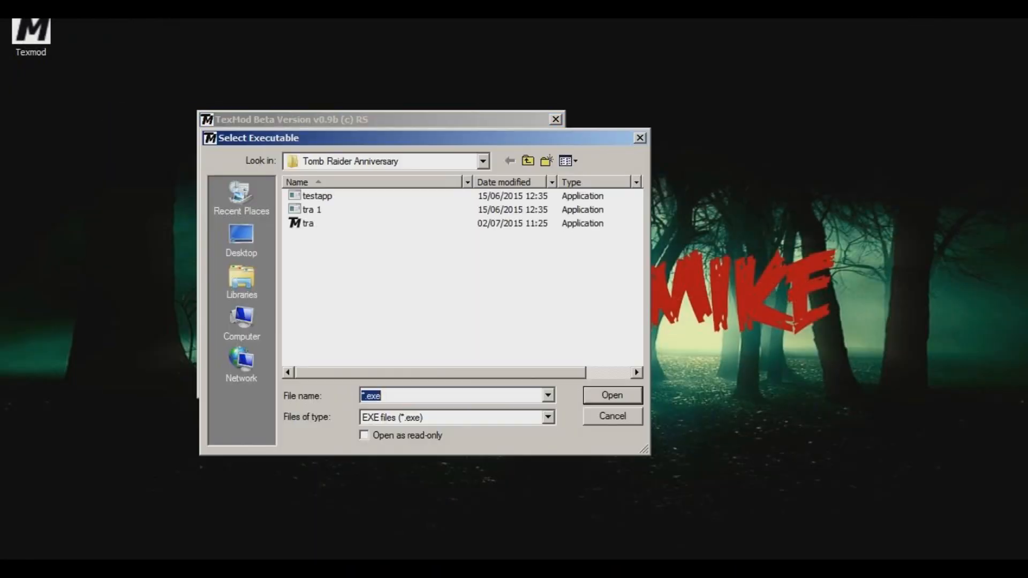
pyautogui.click(311, 209)
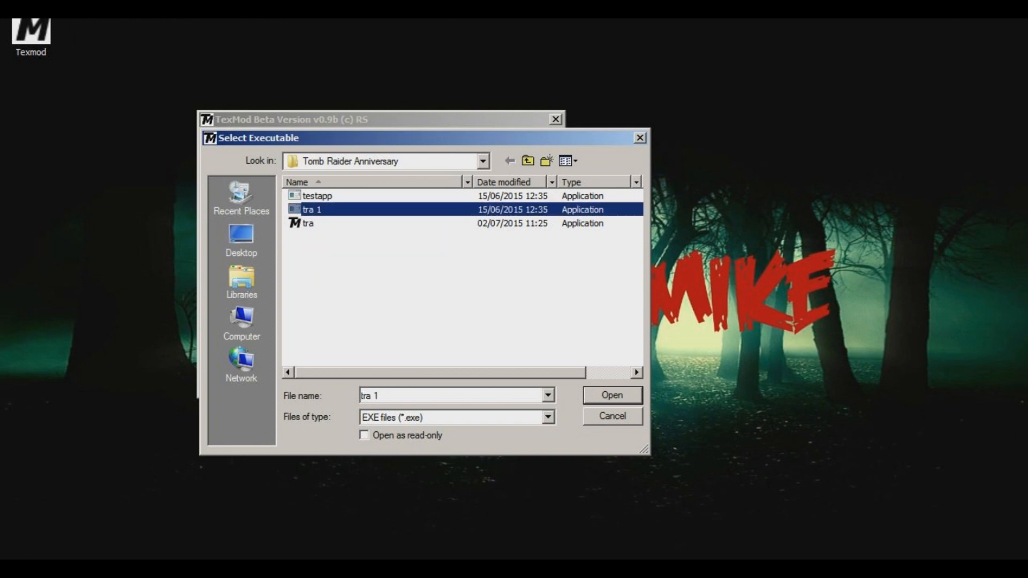
pyautogui.click(611, 396)
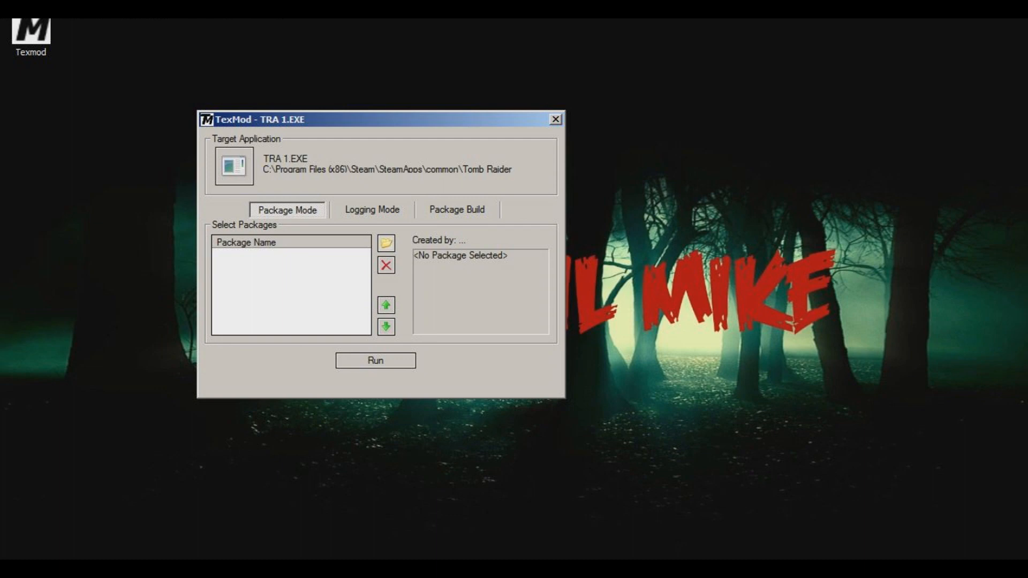
# - Add the TRATIGER texture package and run the game with it applied
pyautogui.click(386, 243)
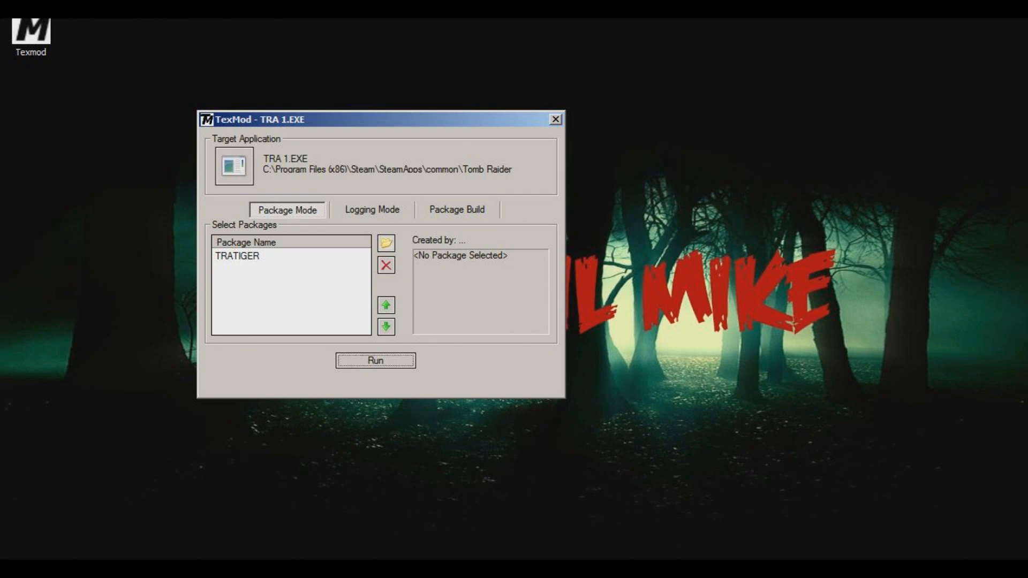
pyautogui.click(375, 361)
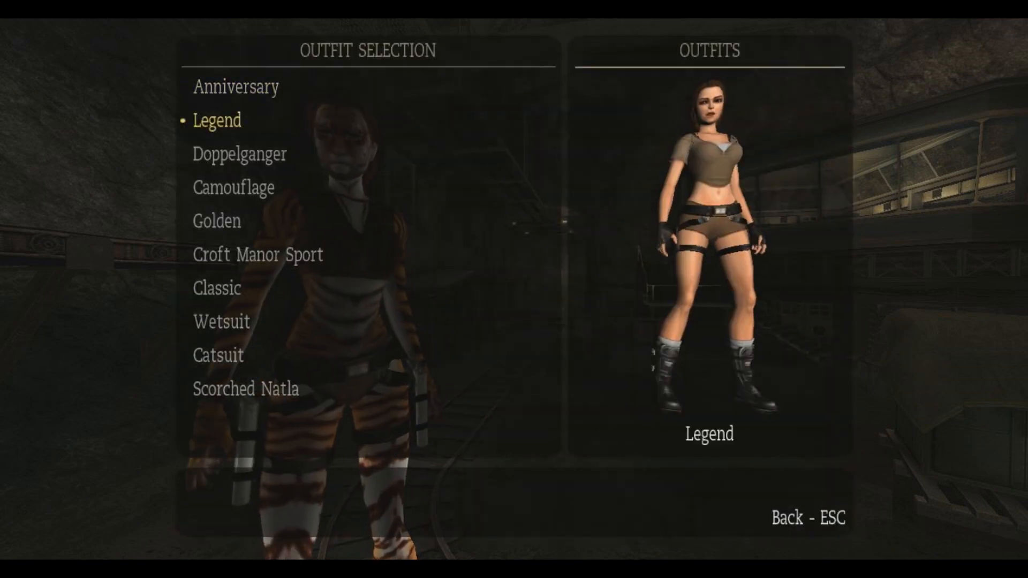
# - Choose the Catsuit outfit and resume play with Lara in tiger-striped textures
pyautogui.click(216, 288)
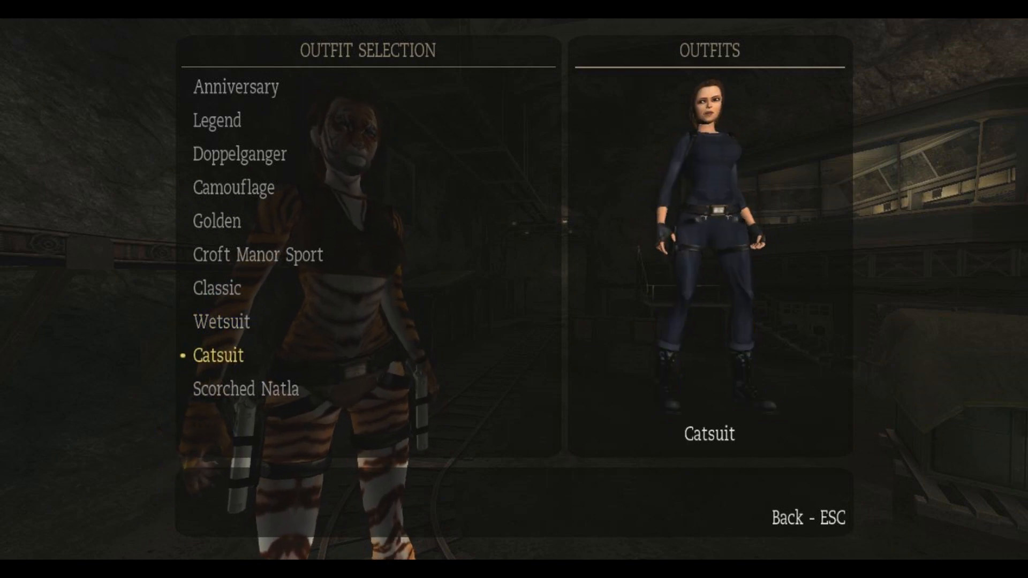
pyautogui.press('Escape')
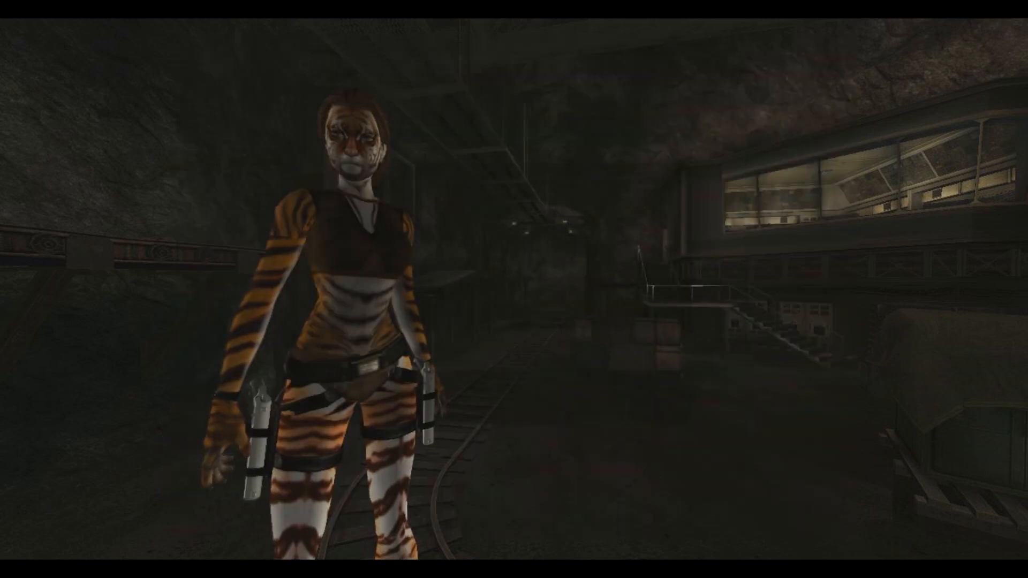